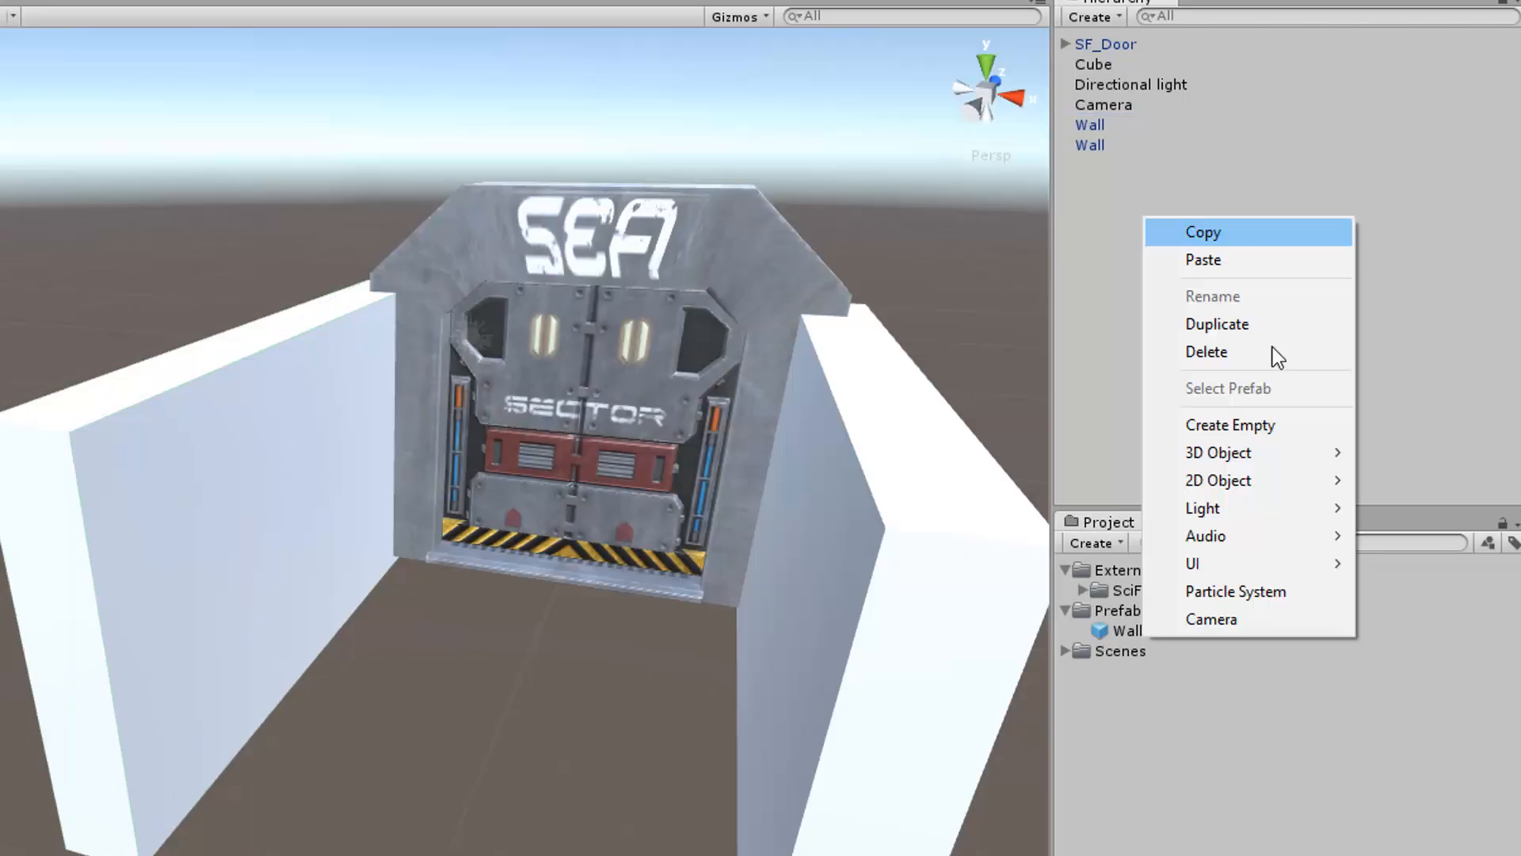
Group SF_Door and both Walls under a new Room object and save it as a prefab
click(1228, 424)
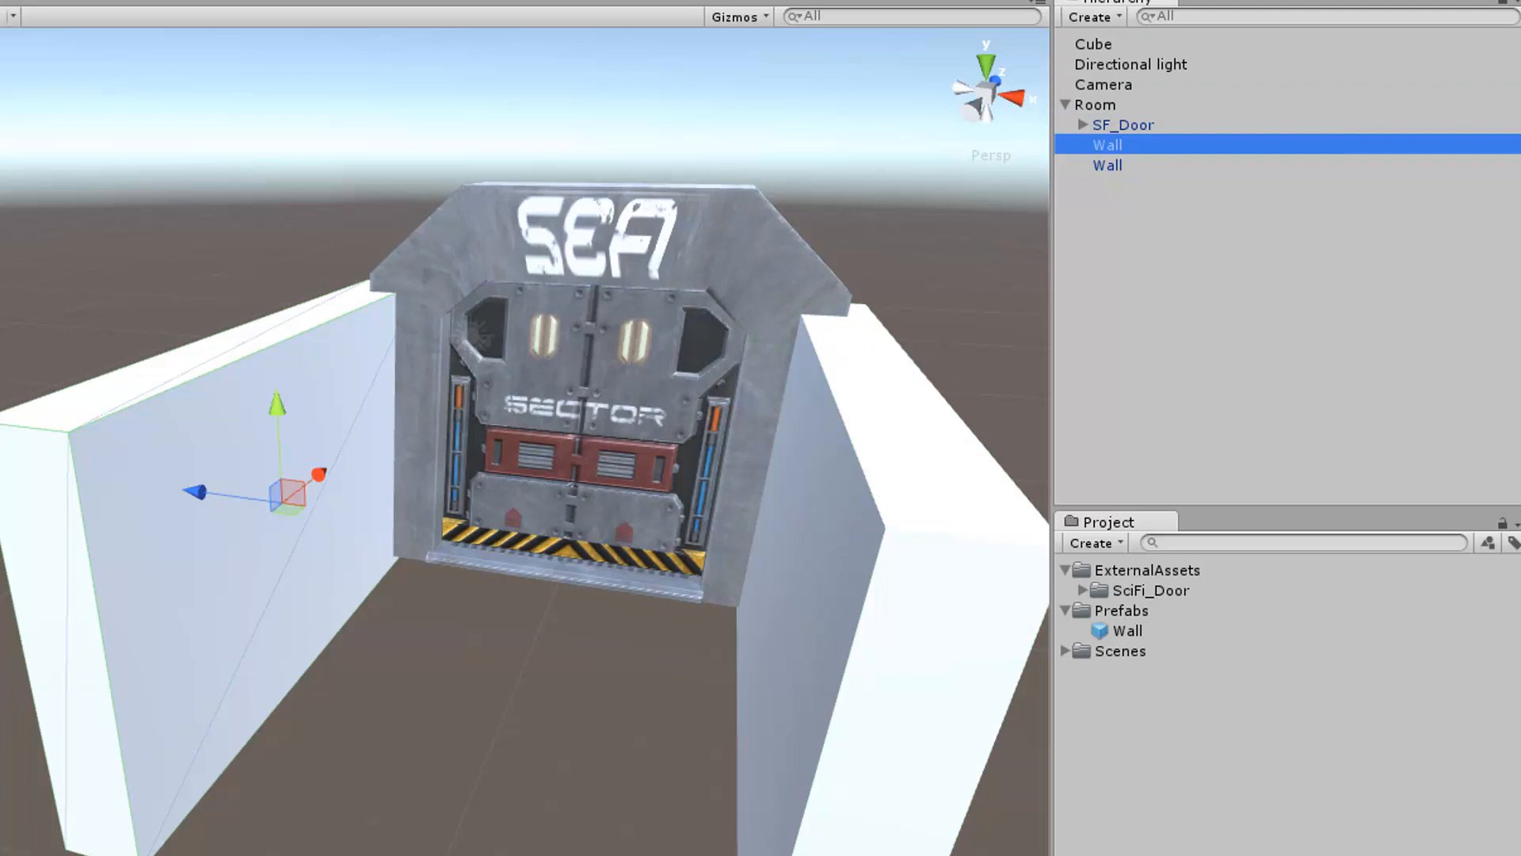
click(1127, 630)
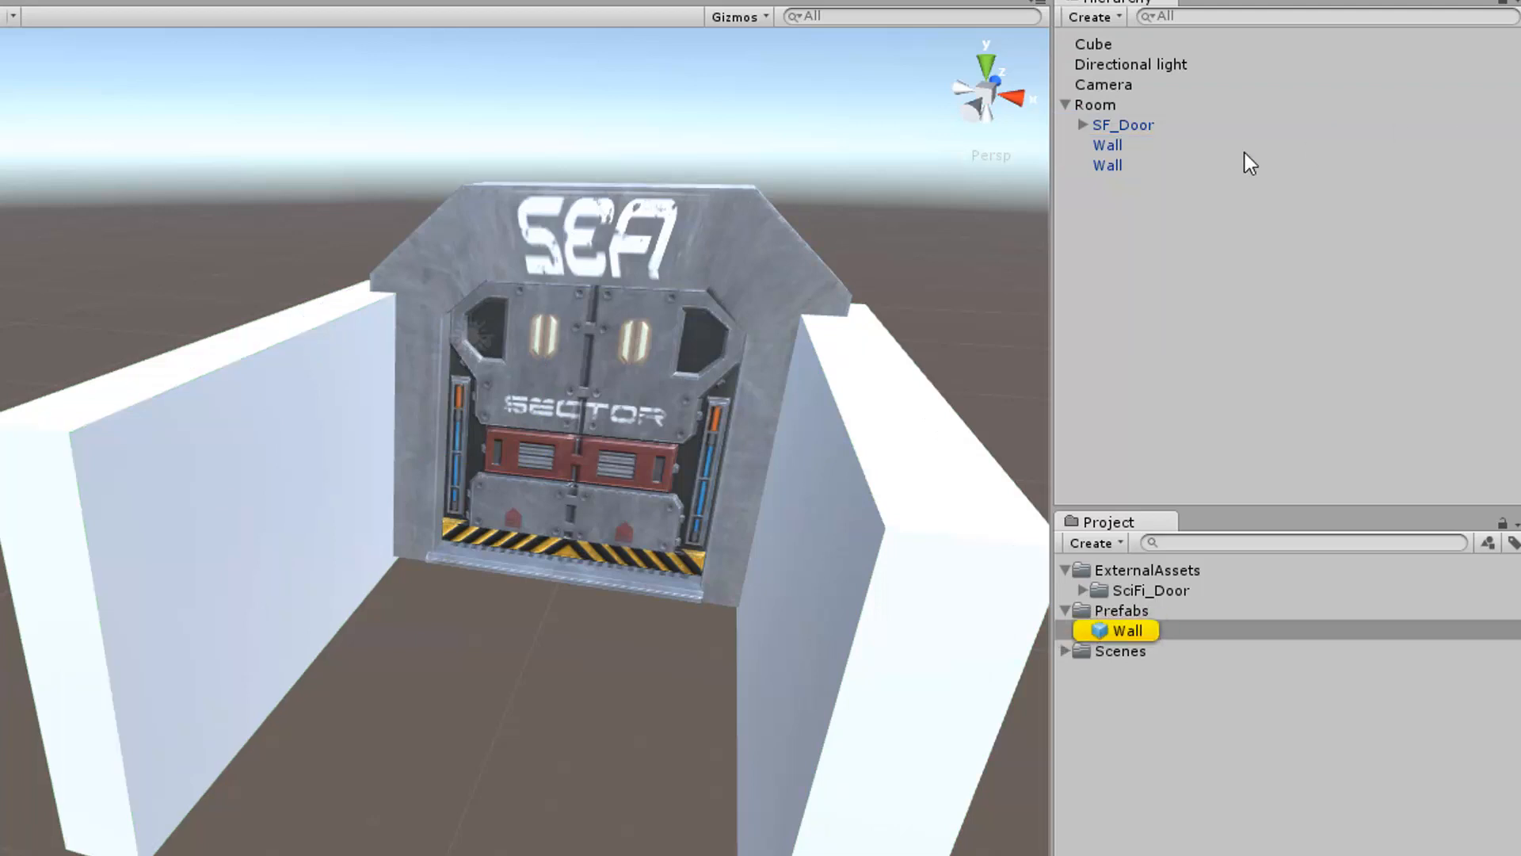
click(1095, 105)
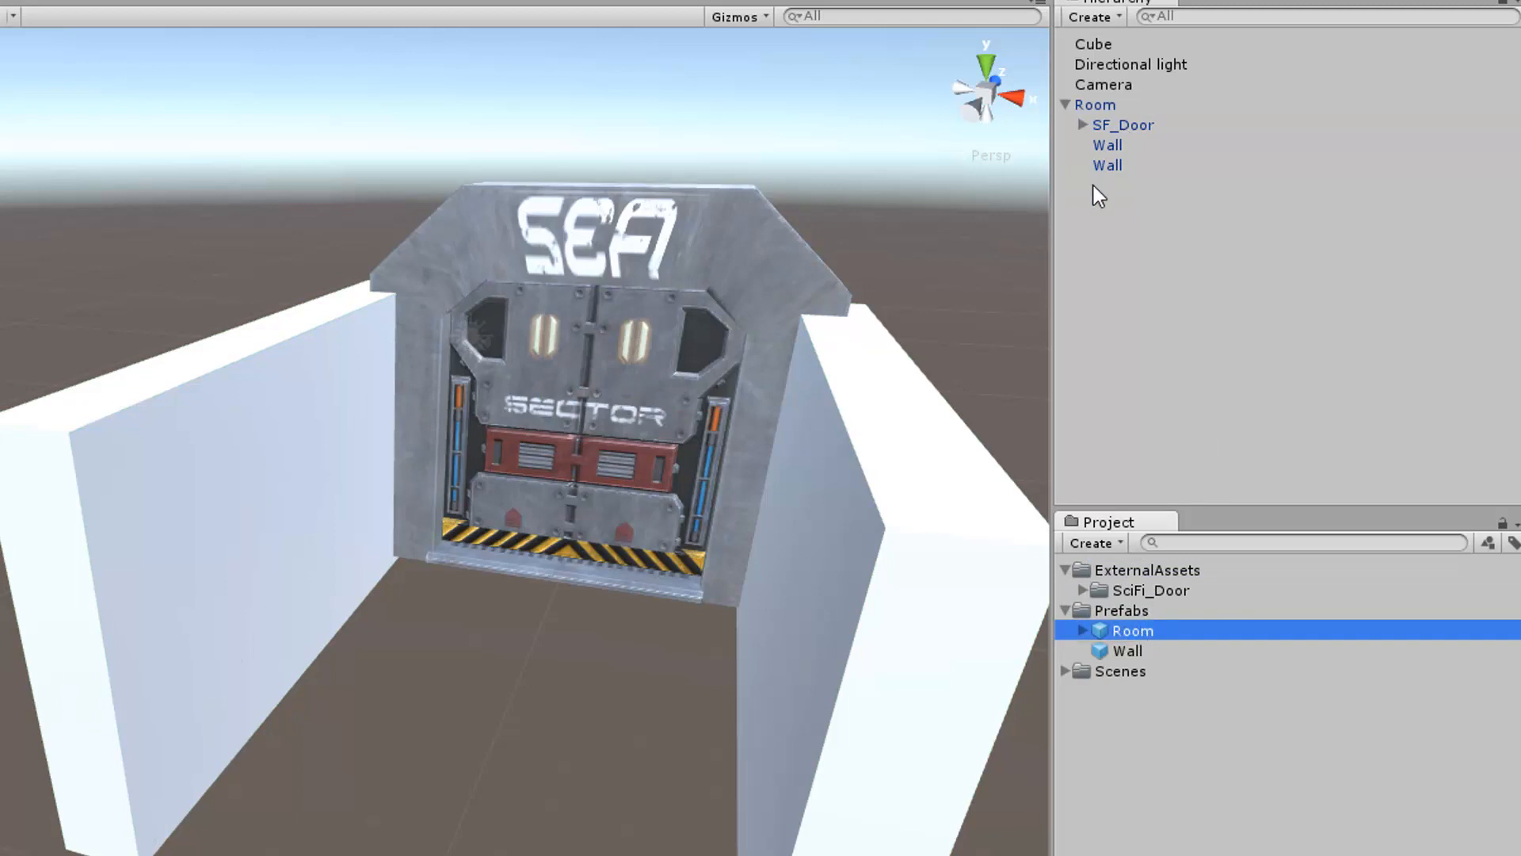
click(1131, 629)
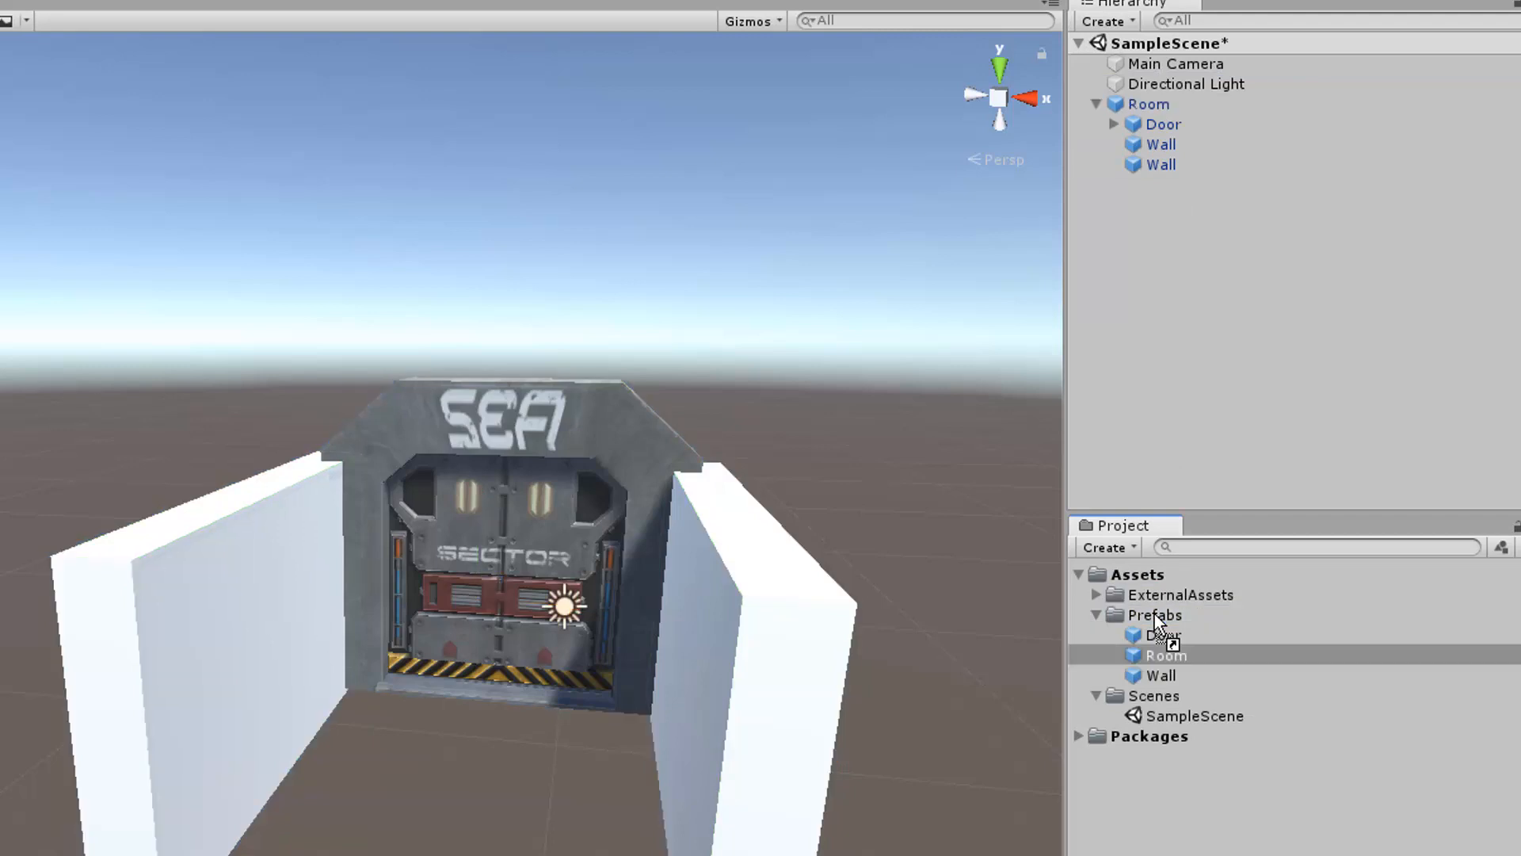
click(1159, 143)
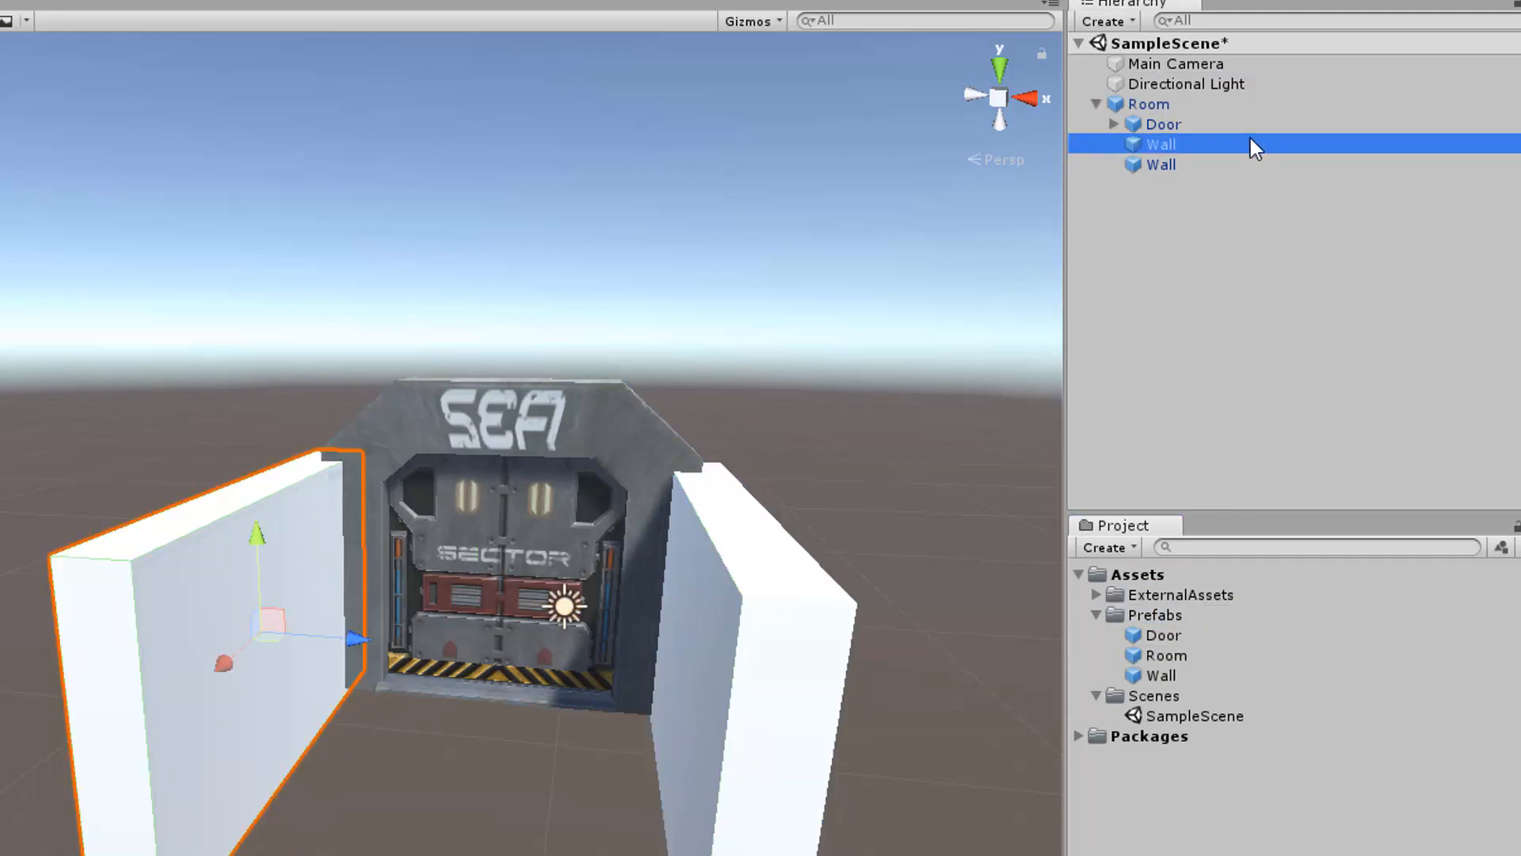
click(1163, 125)
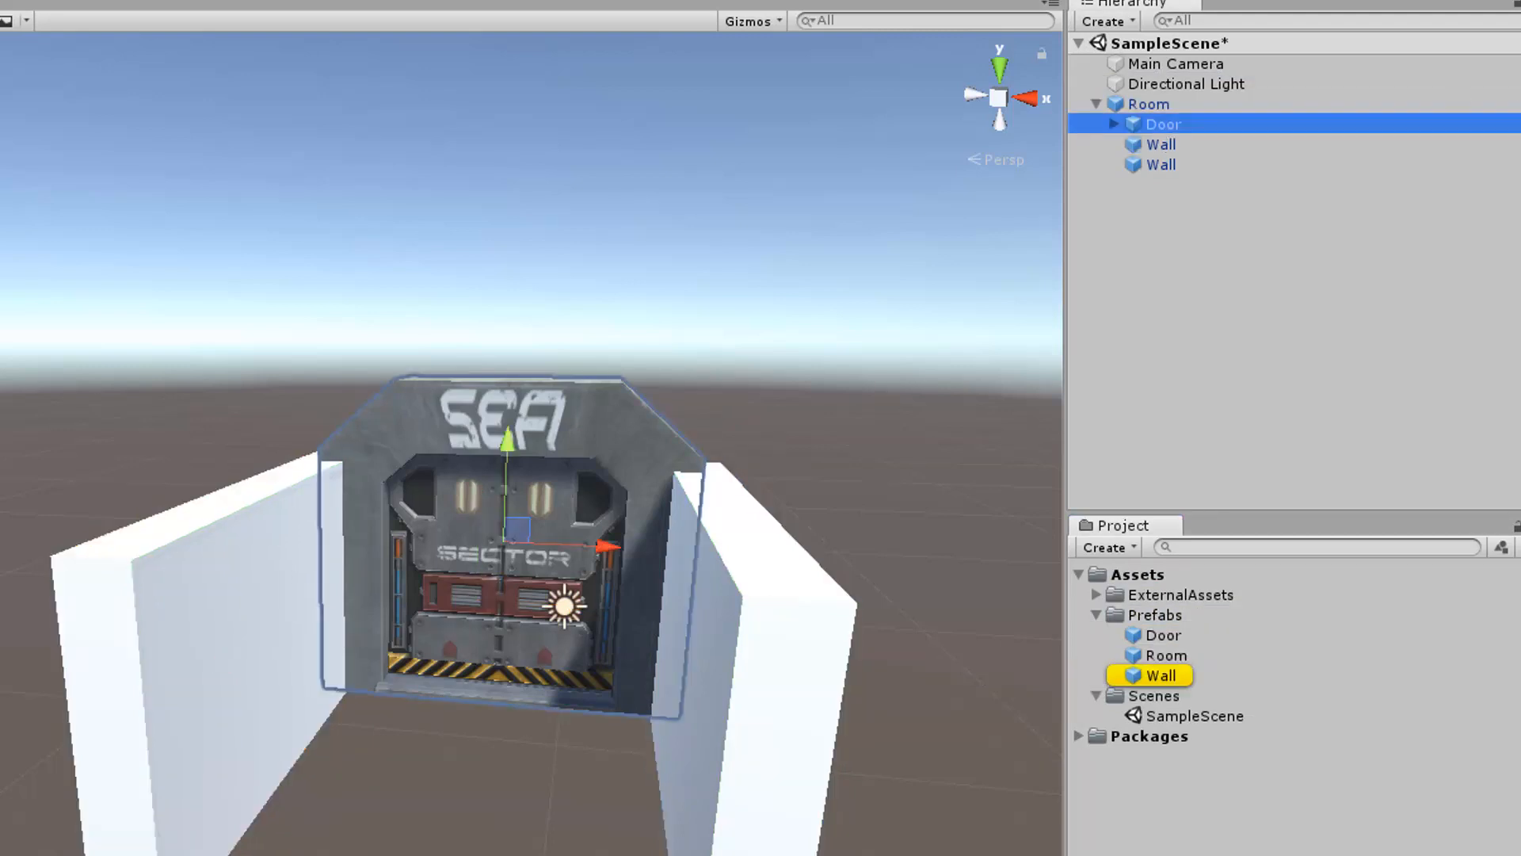
click(1160, 674)
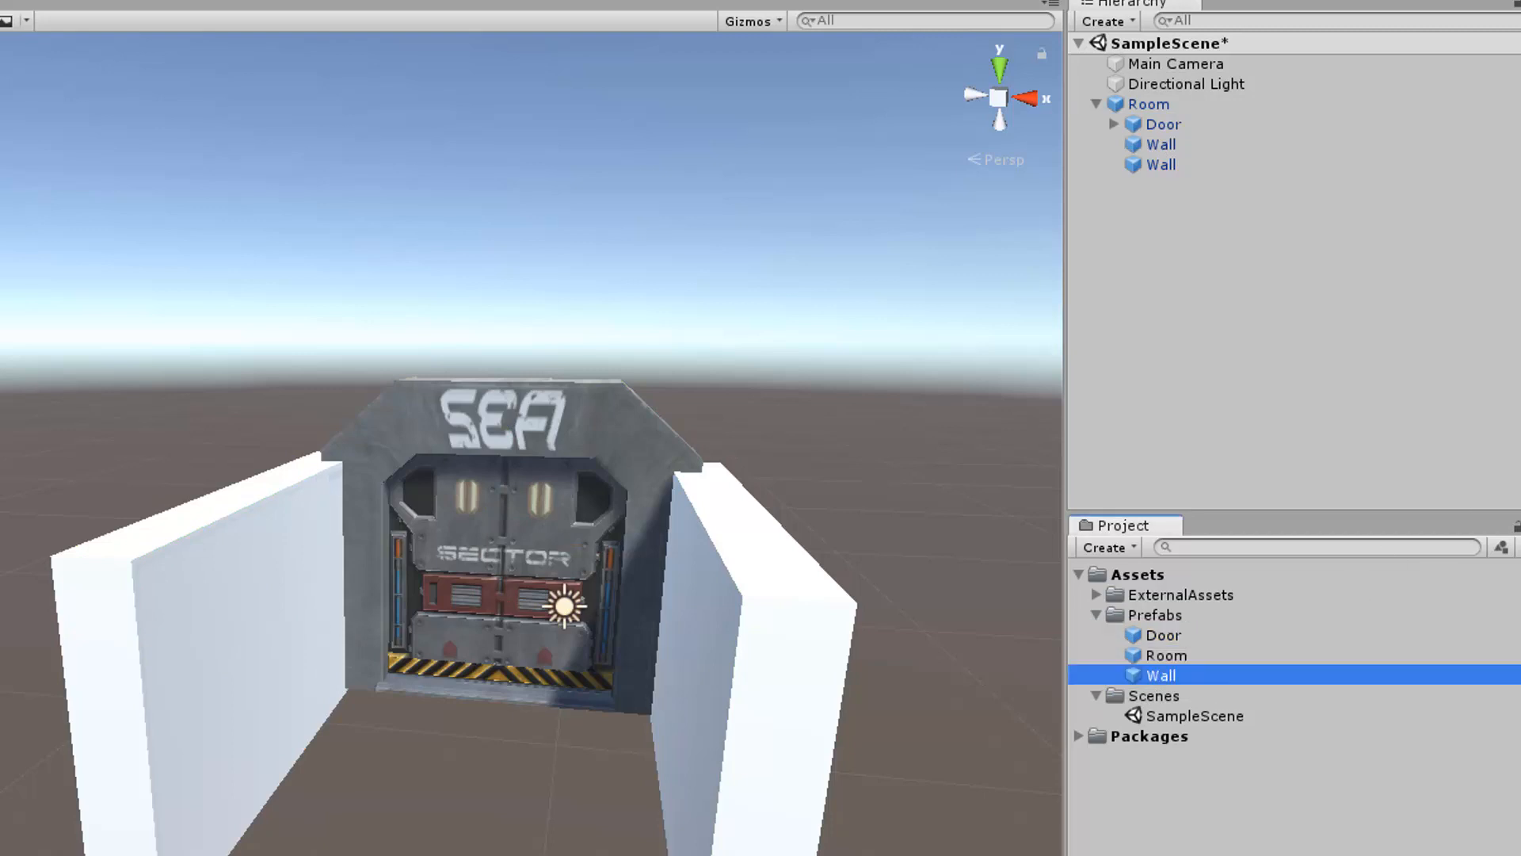
double_click(1159, 675)
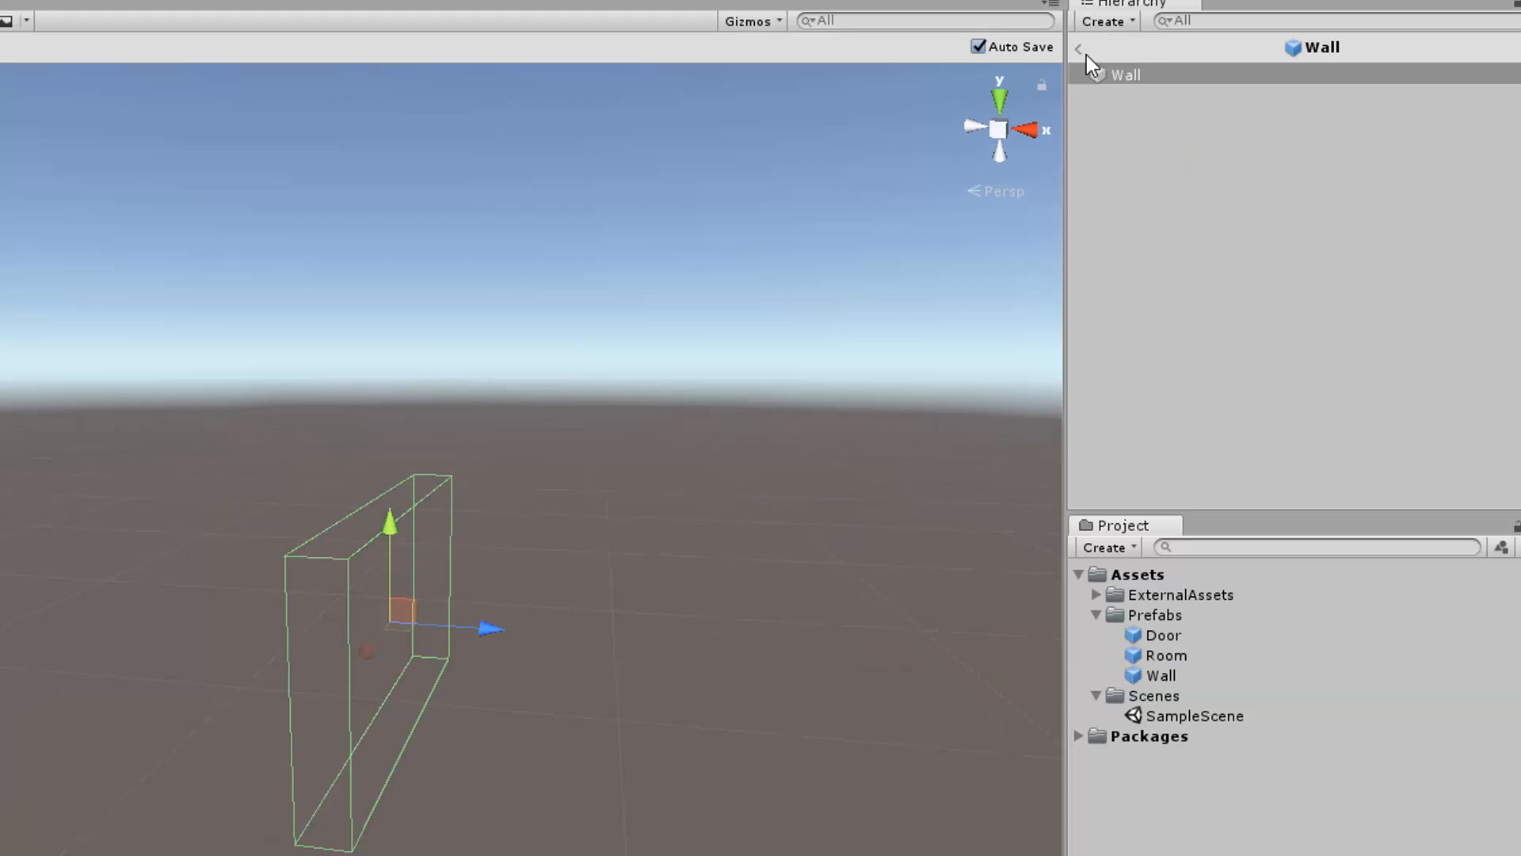
Leave the Wall prefab view for the scene and right-click the Wall prefab asset
click(1077, 48)
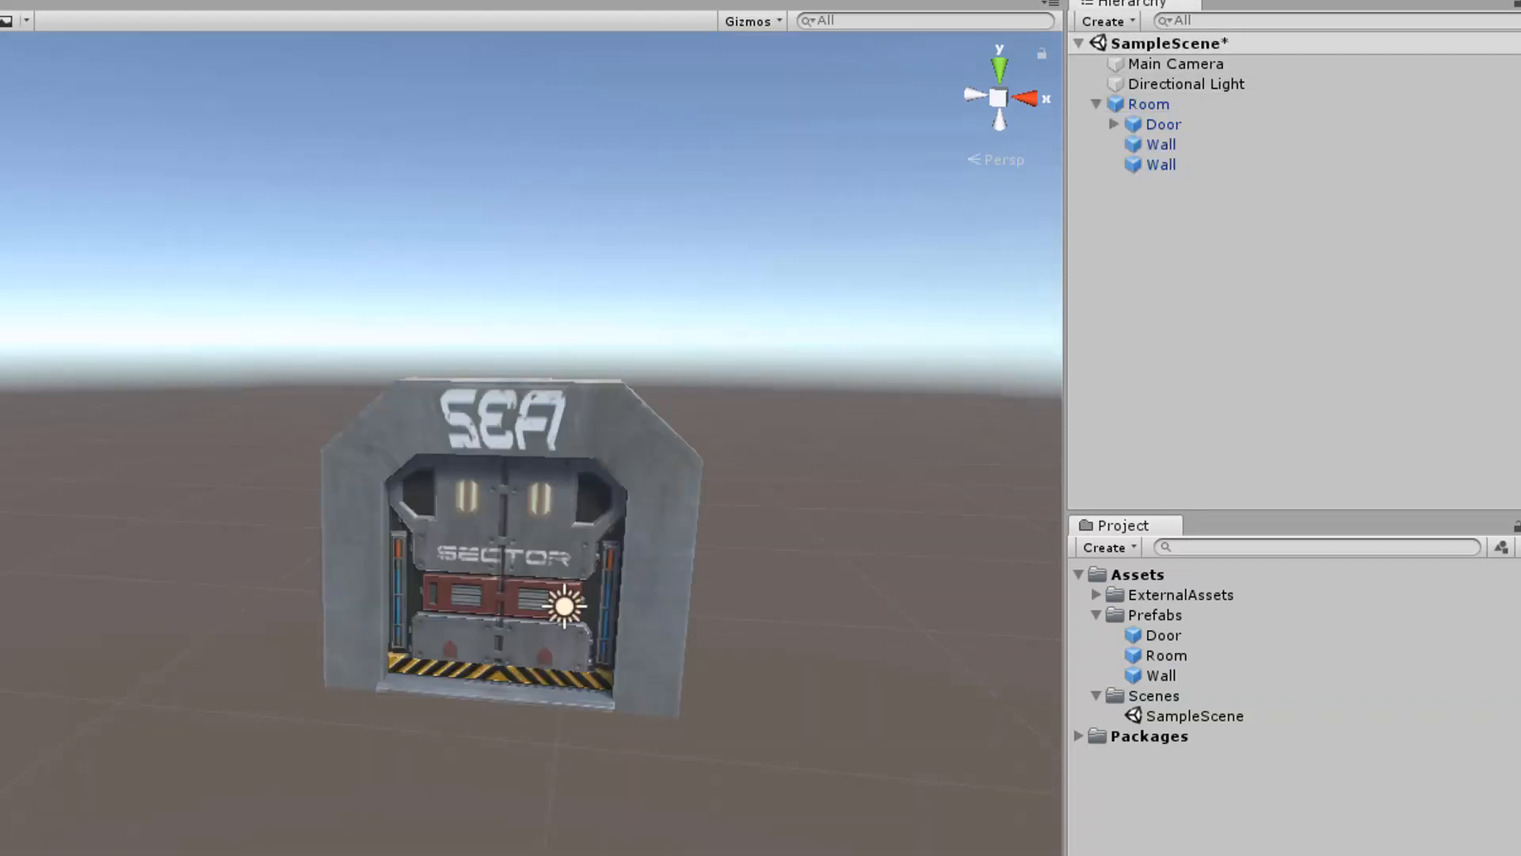
right_click(903, 527)
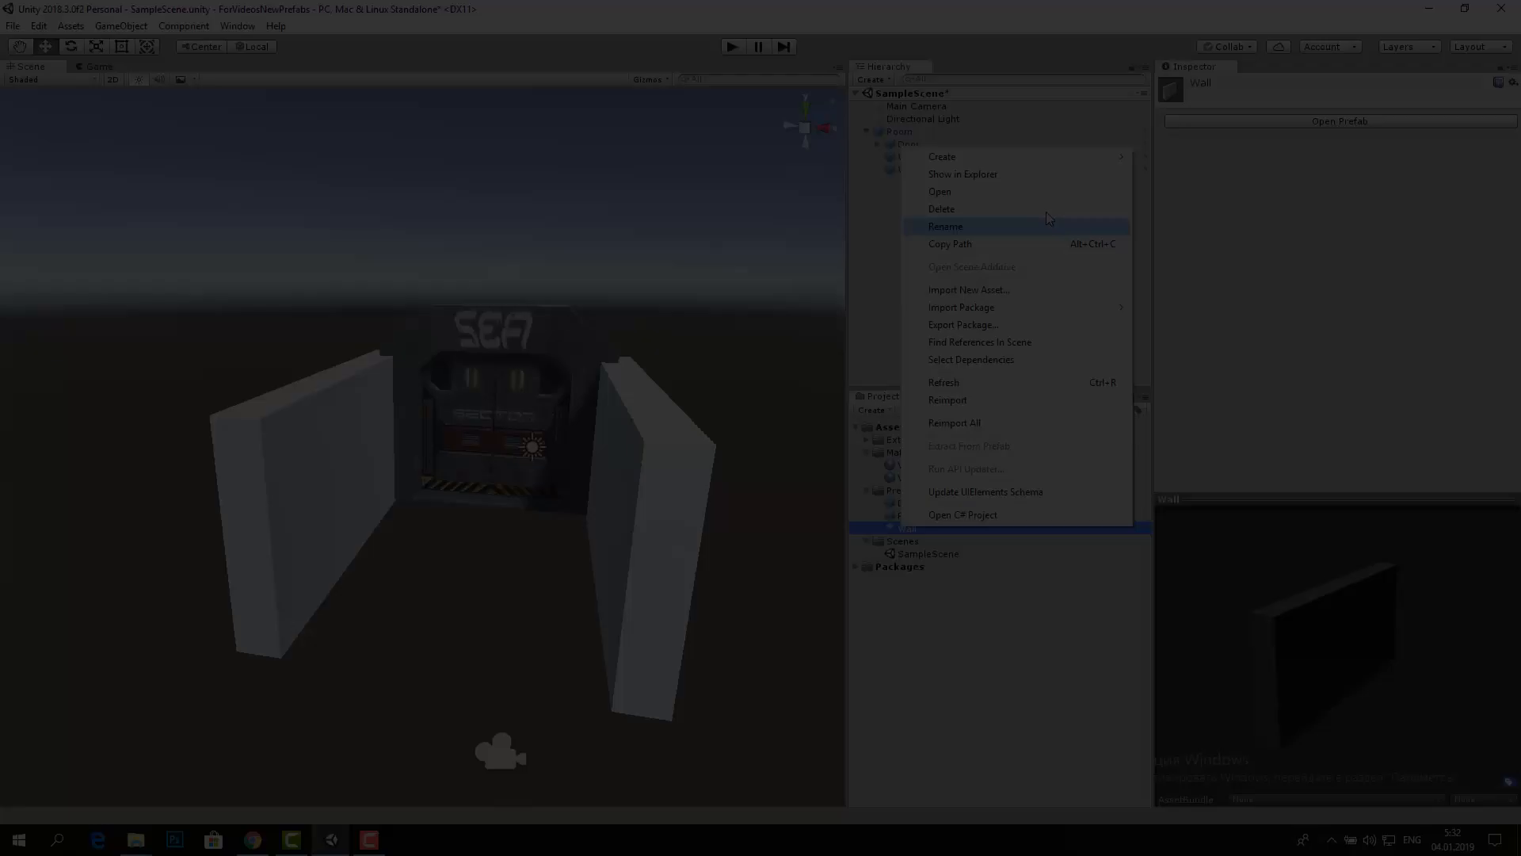
Name the new variant Wall2, inspect Wall and Wall2, then try moving a Room wall
click(945, 226)
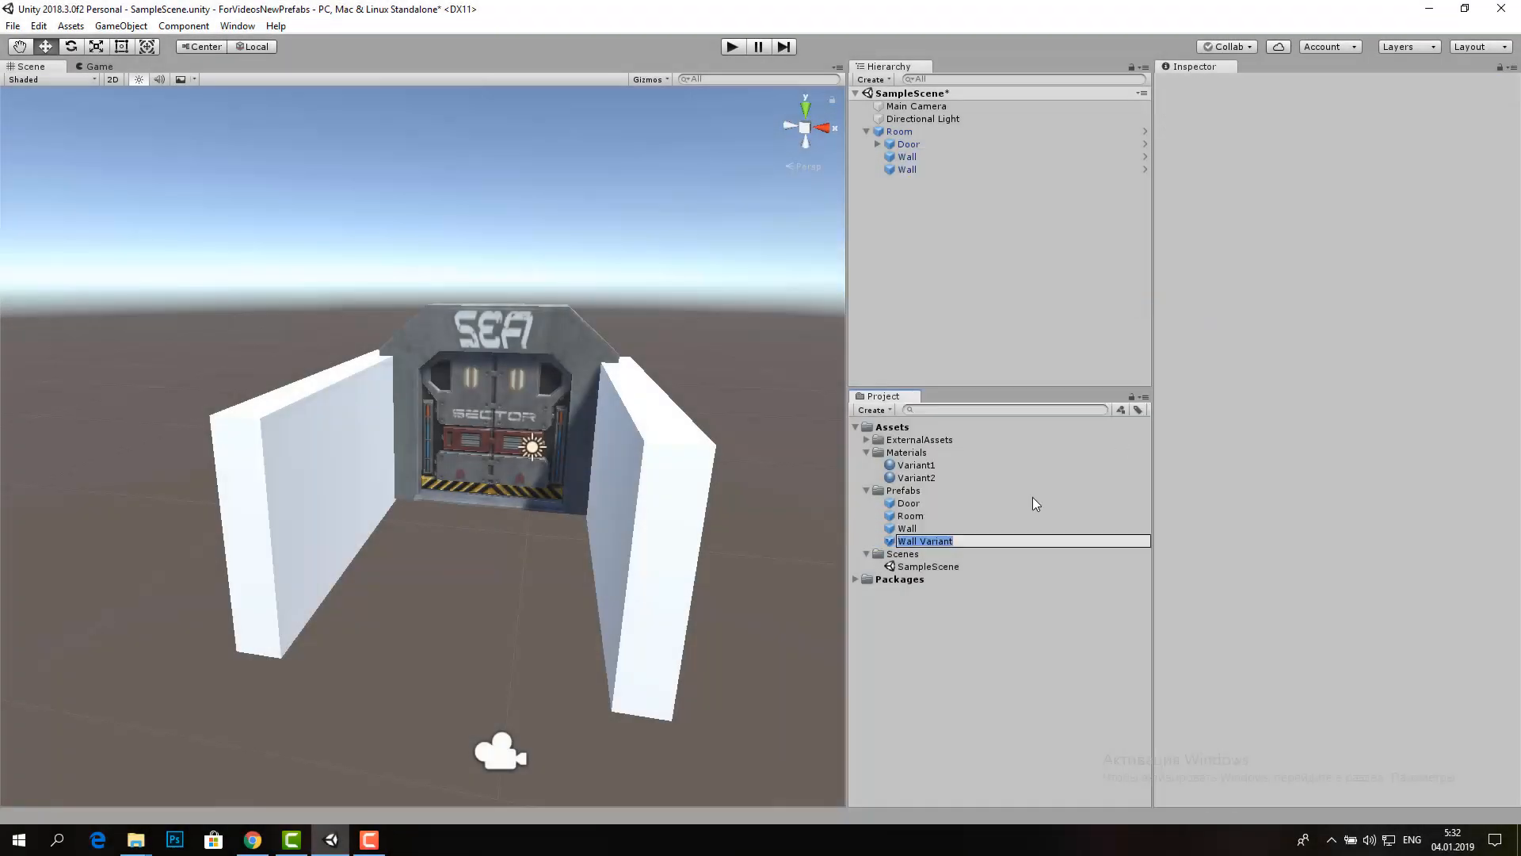
click(907, 527)
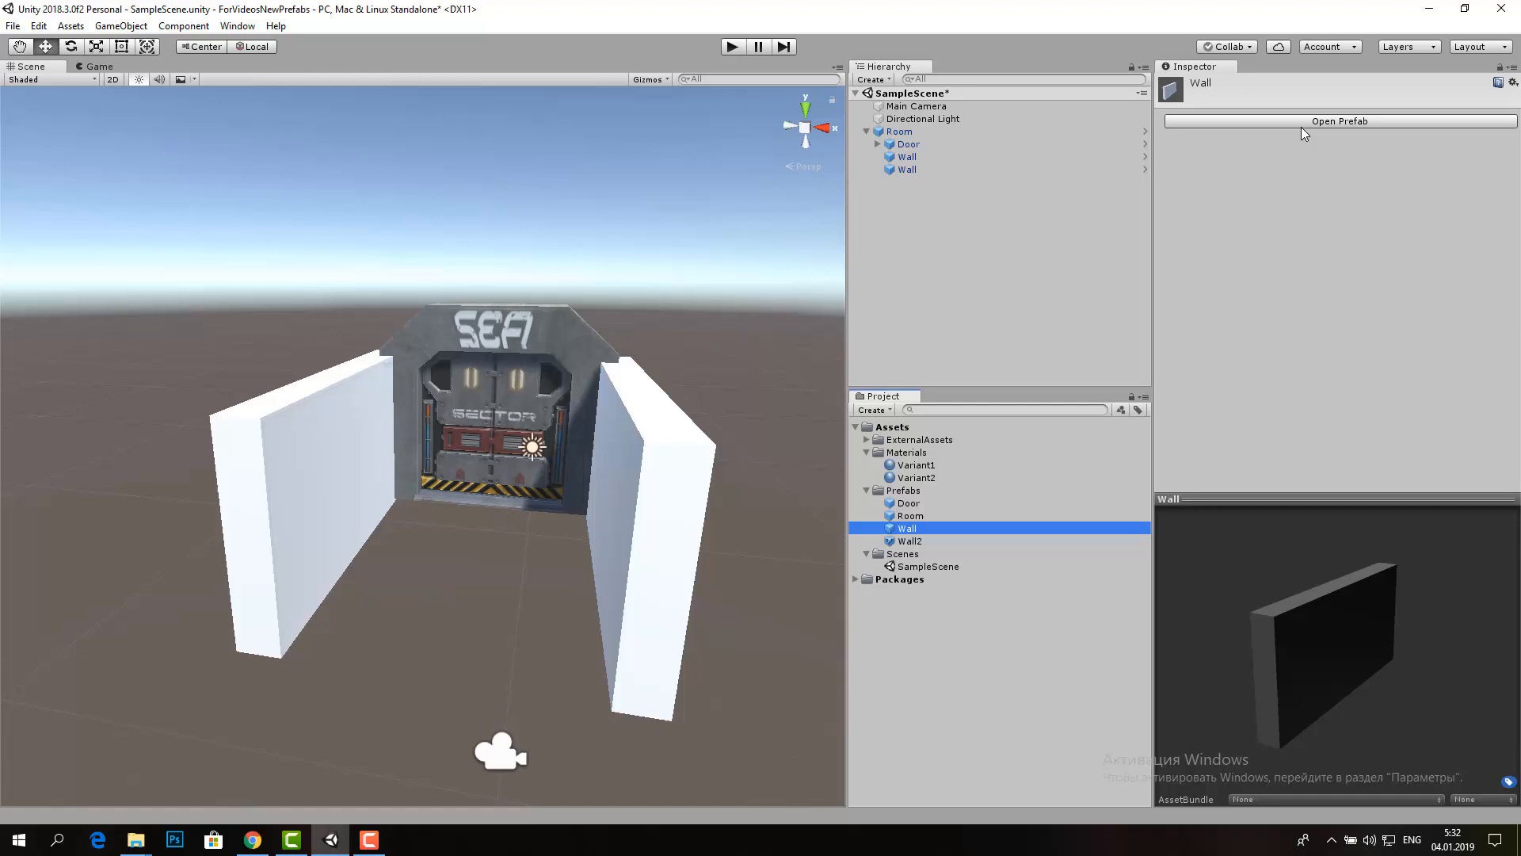
click(1336, 120)
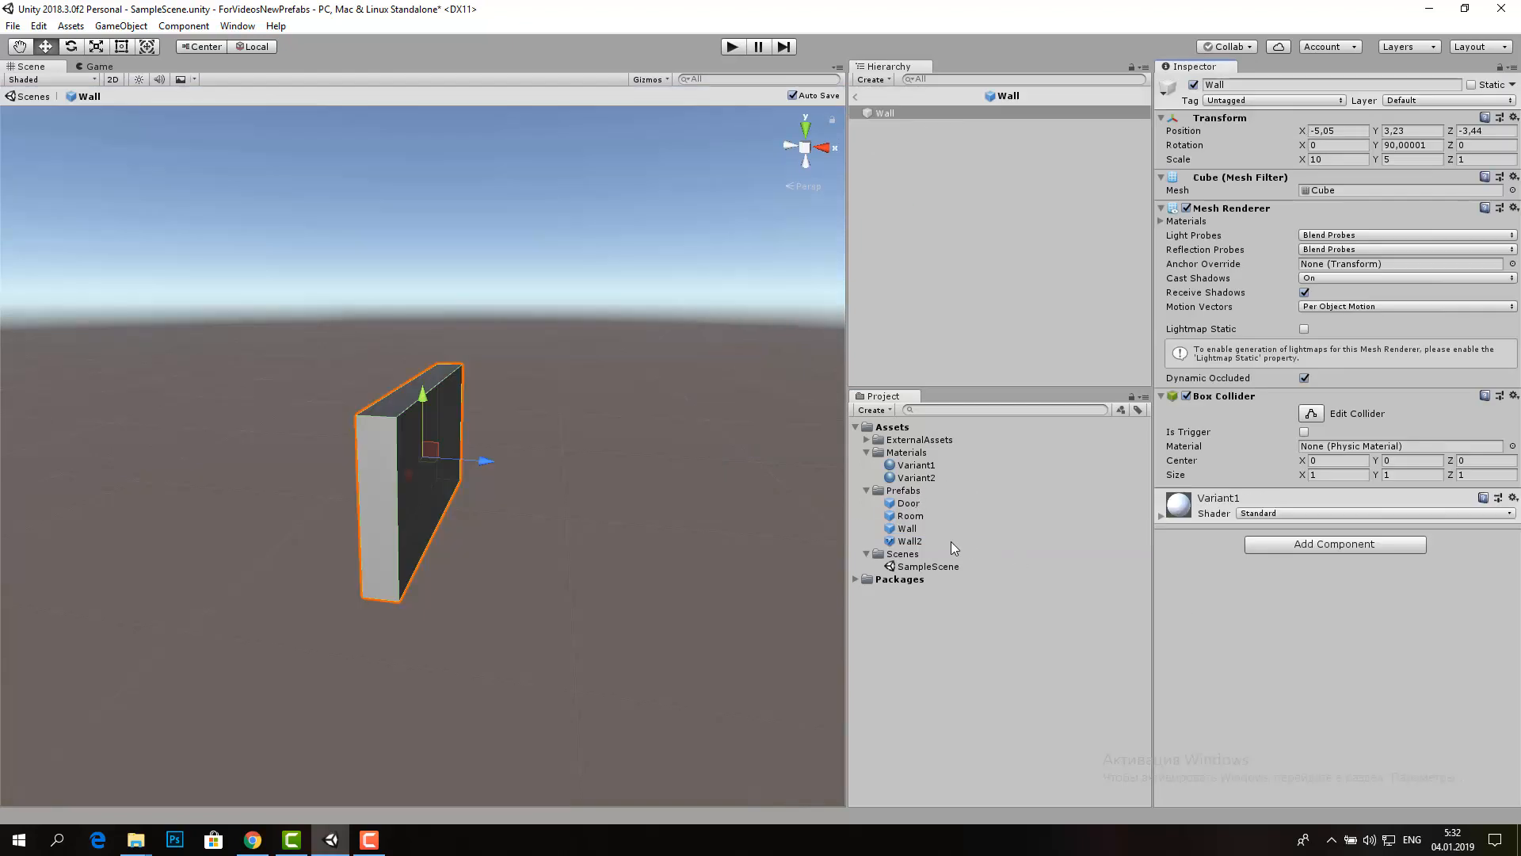
click(907, 540)
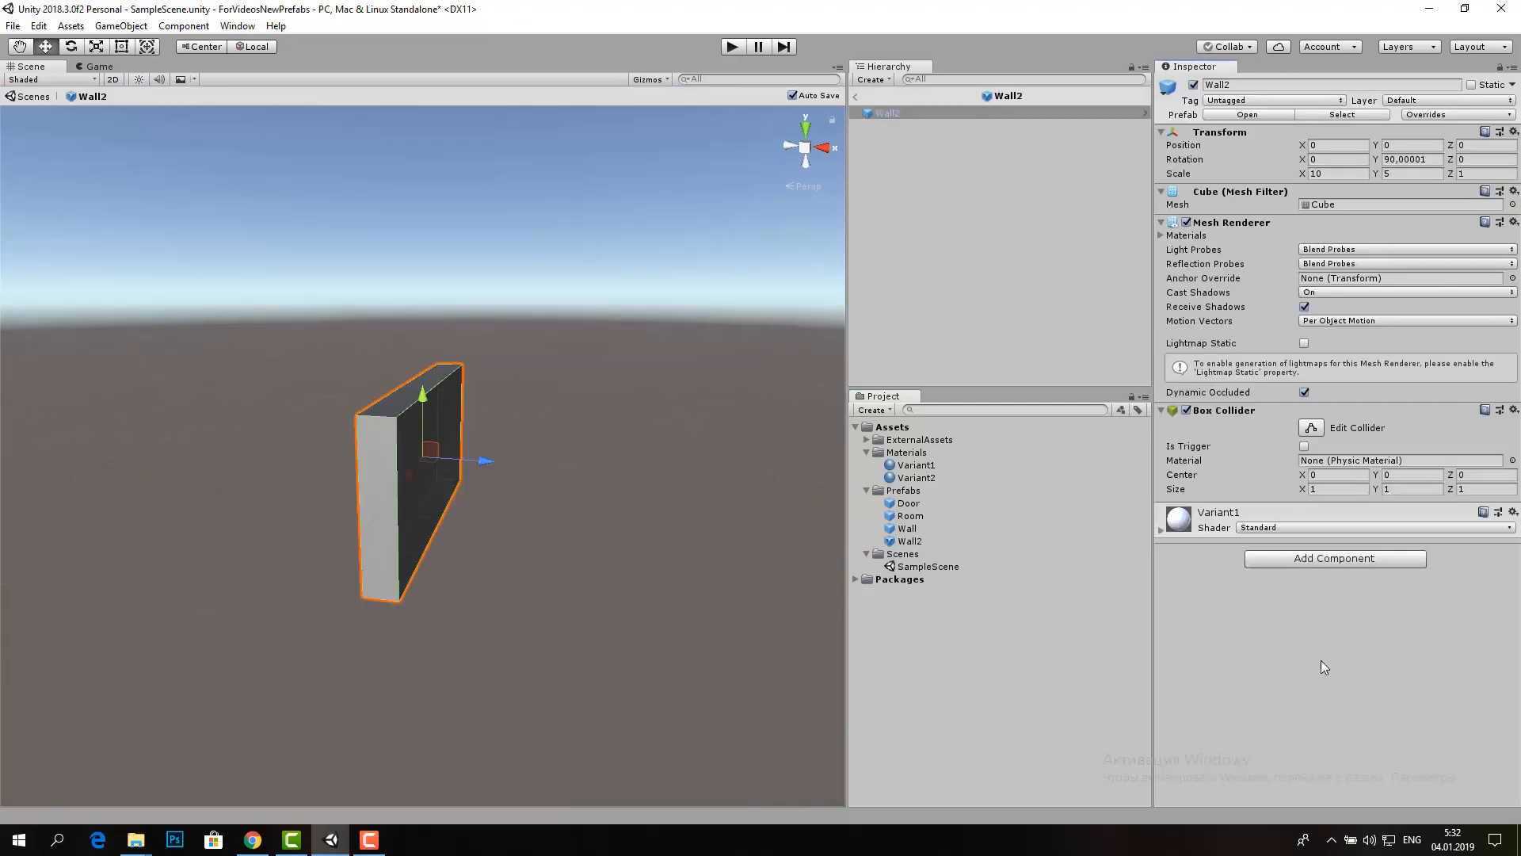
click(1305, 582)
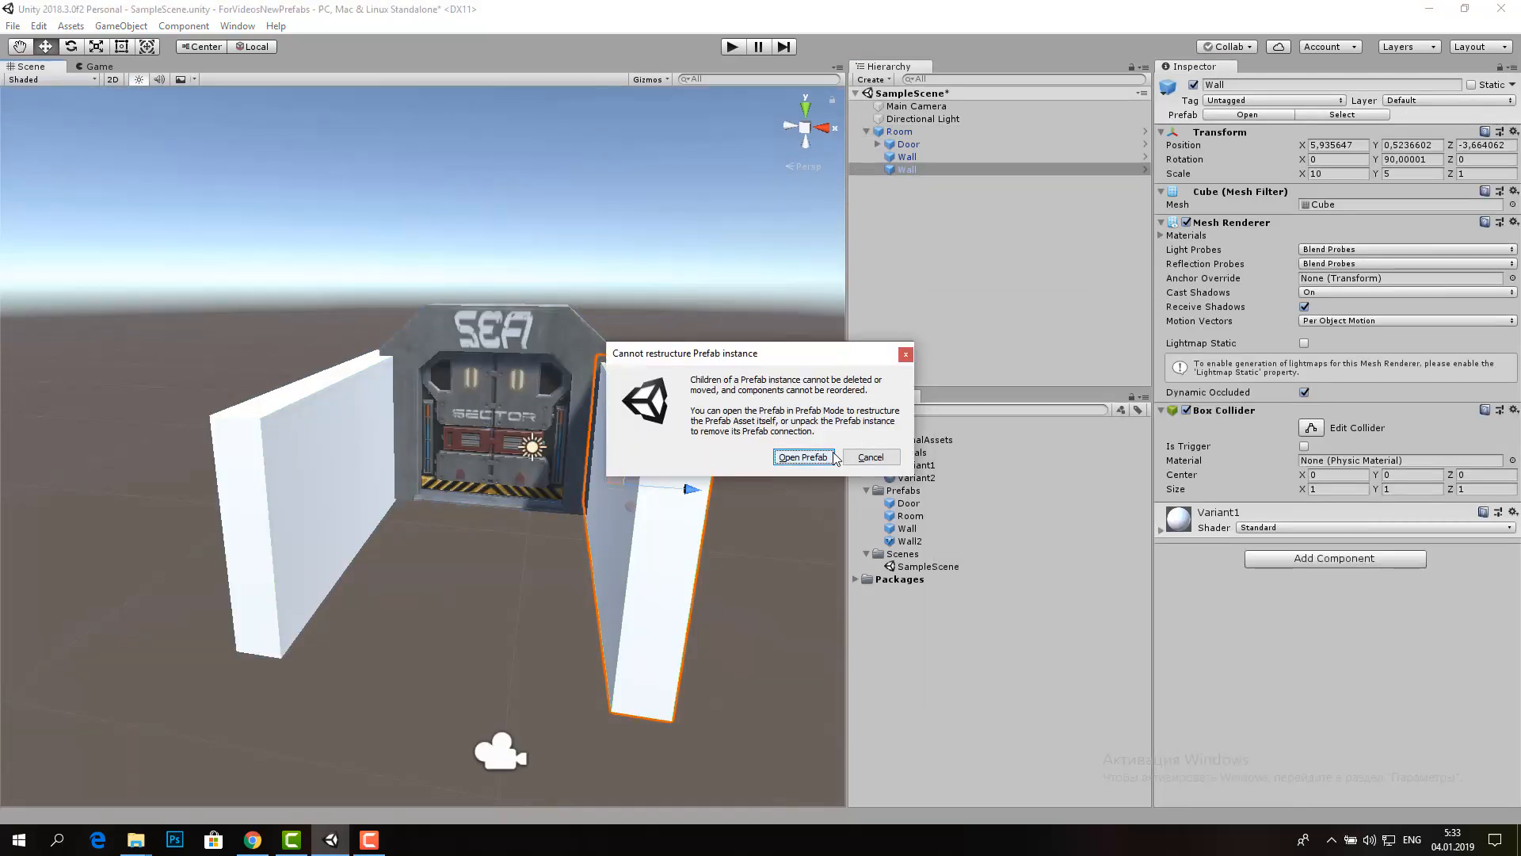
Swap one wall in the Room prefab for the pink Wall2 variant and return to the scene
click(803, 457)
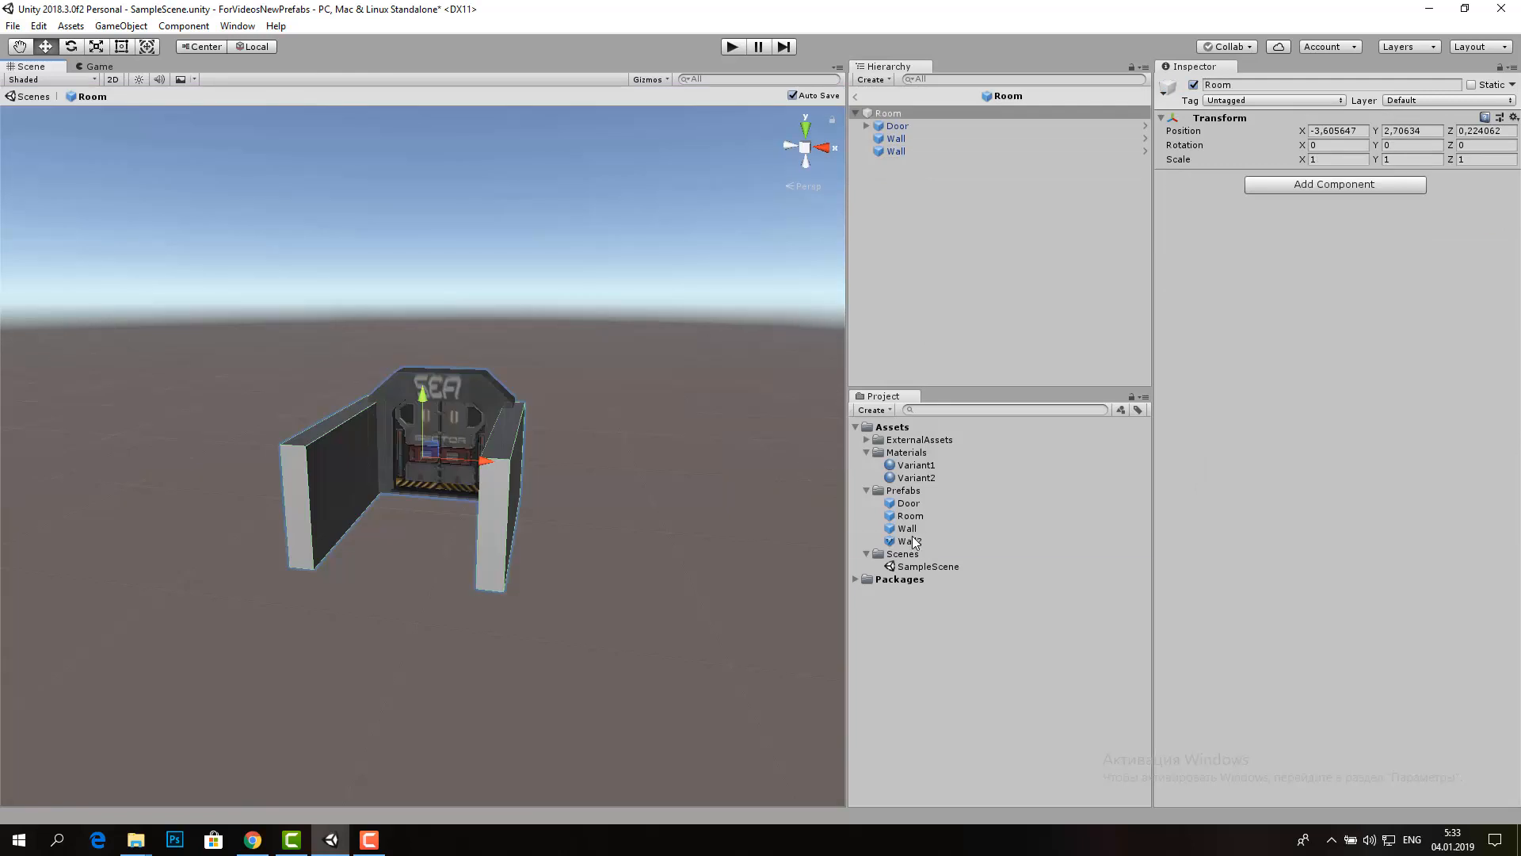
click(899, 151)
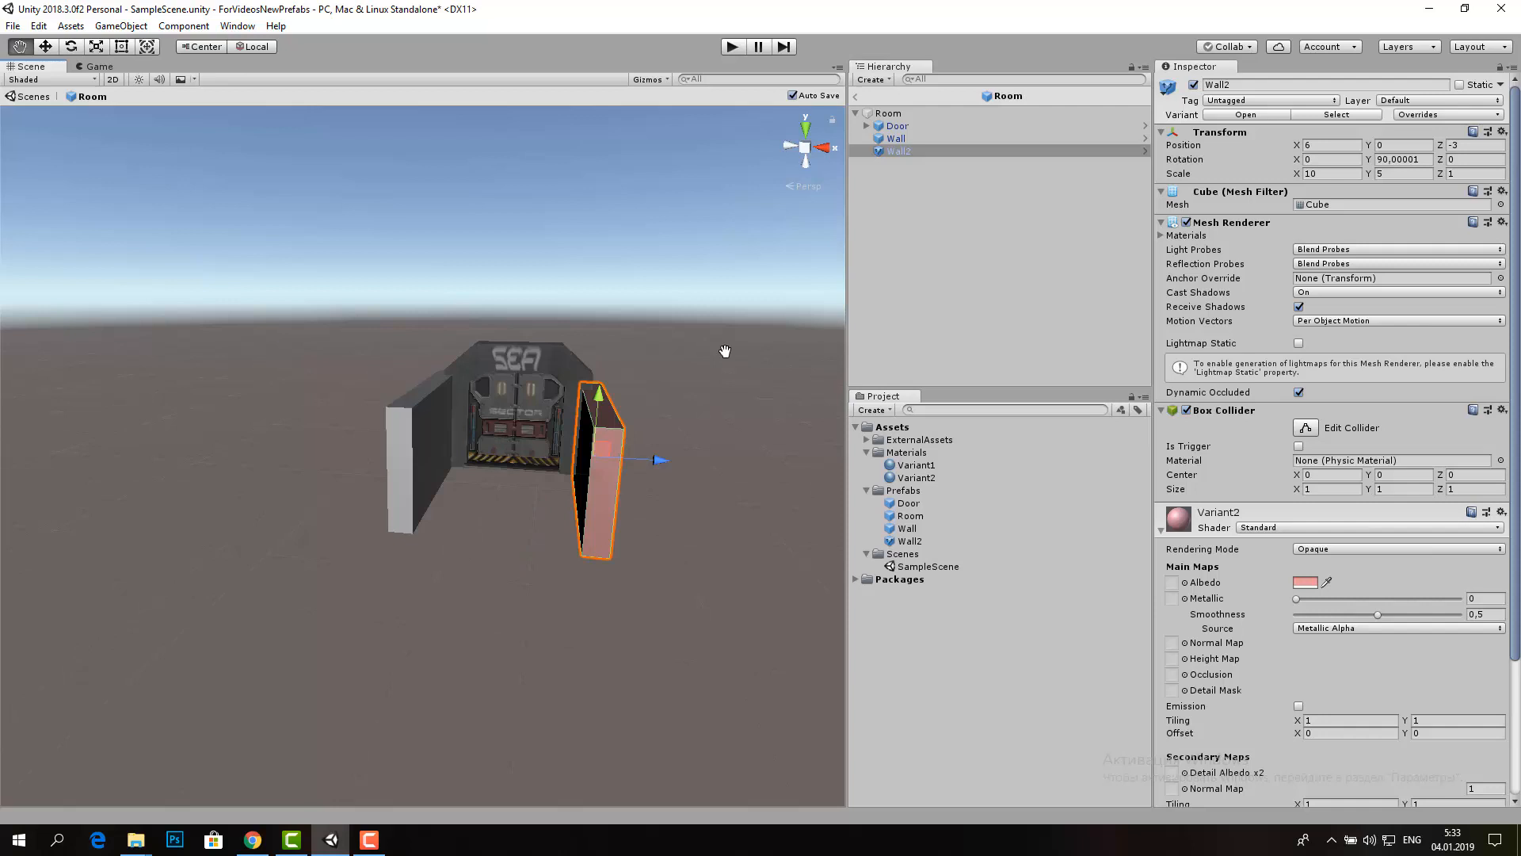
click(898, 130)
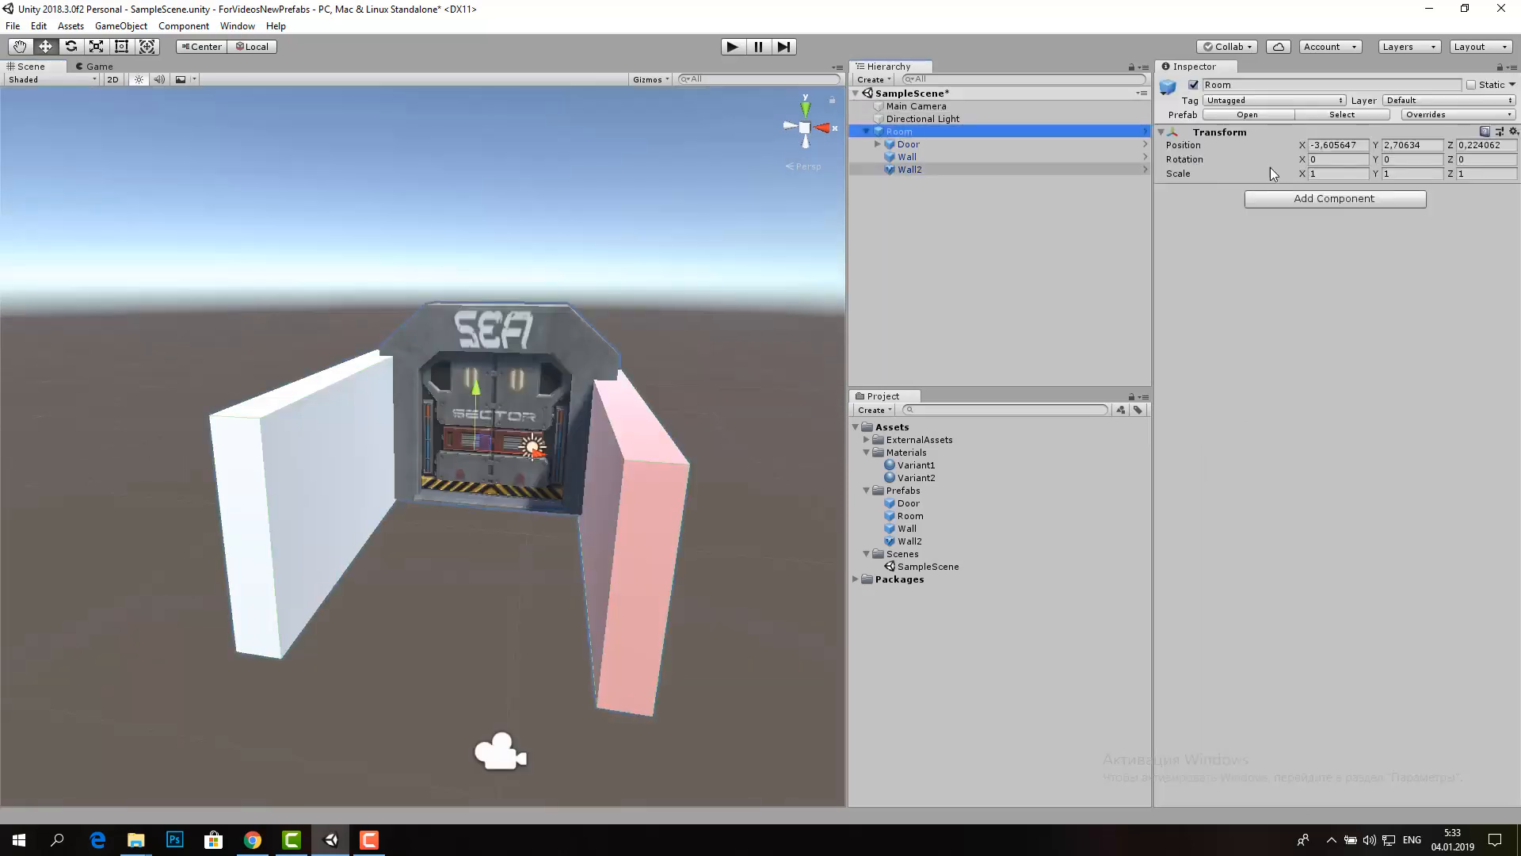